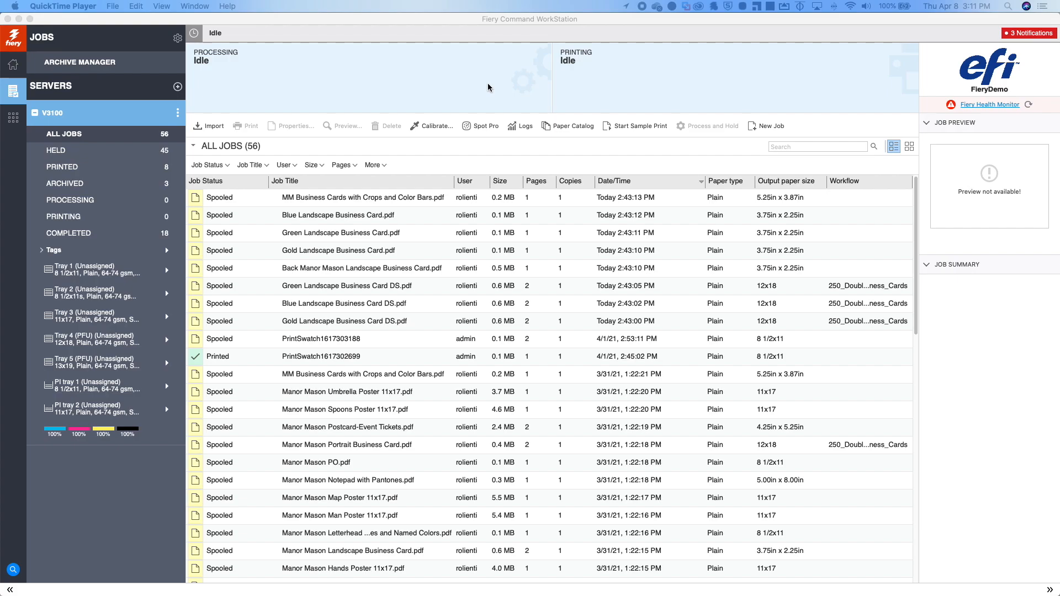
{"action": "mouse_move", "coordinate": [55, 150]}
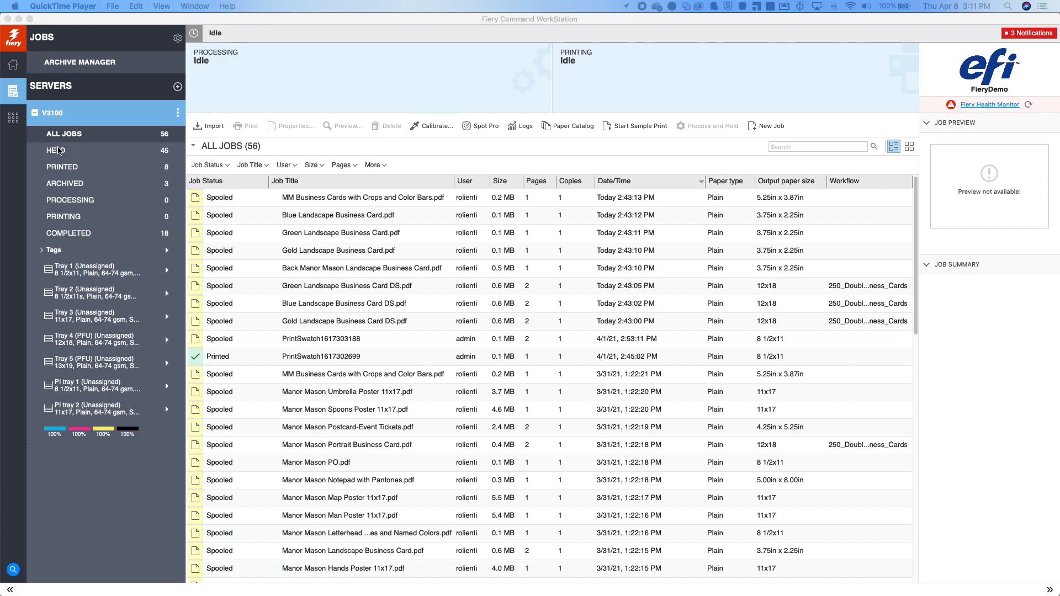
Step: Browse the Archived and Completed views, then return to the full All Jobs list
{"action": "left_click", "coordinate": [64, 183]}
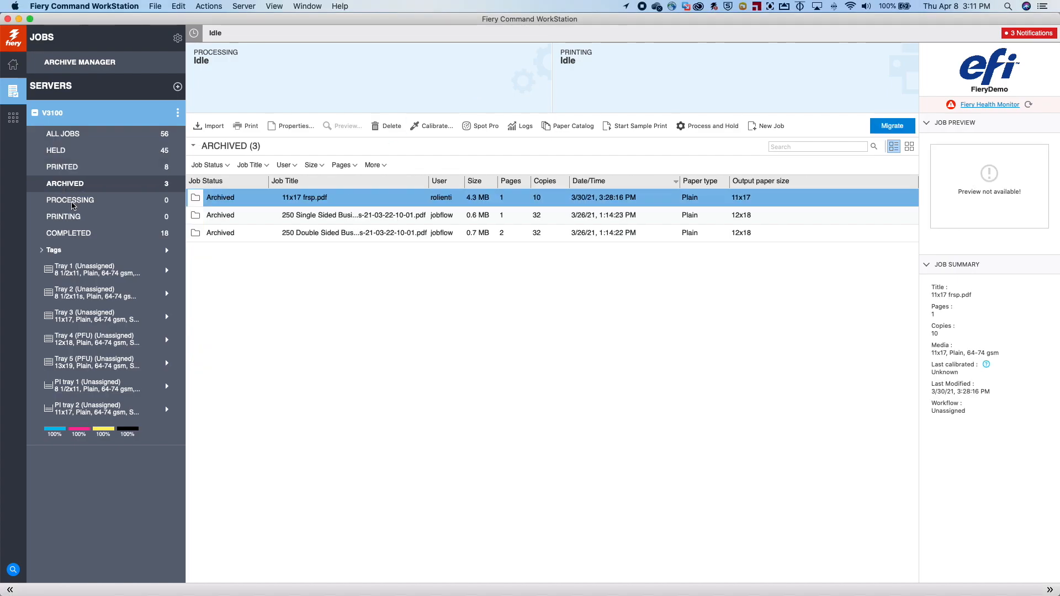
{"action": "left_click", "coordinate": [68, 233]}
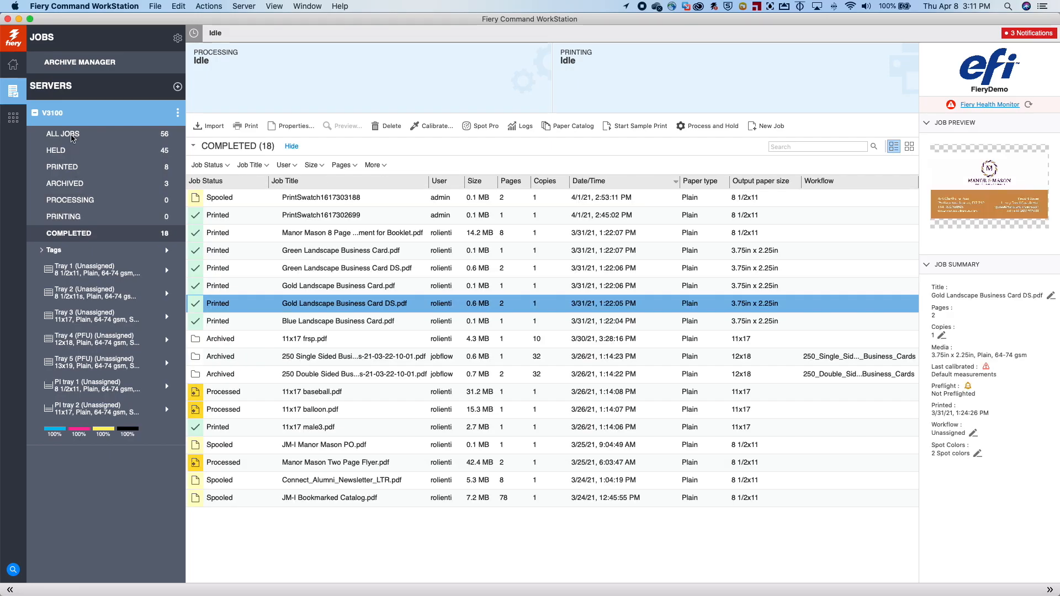
{"action": "left_click", "coordinate": [62, 134]}
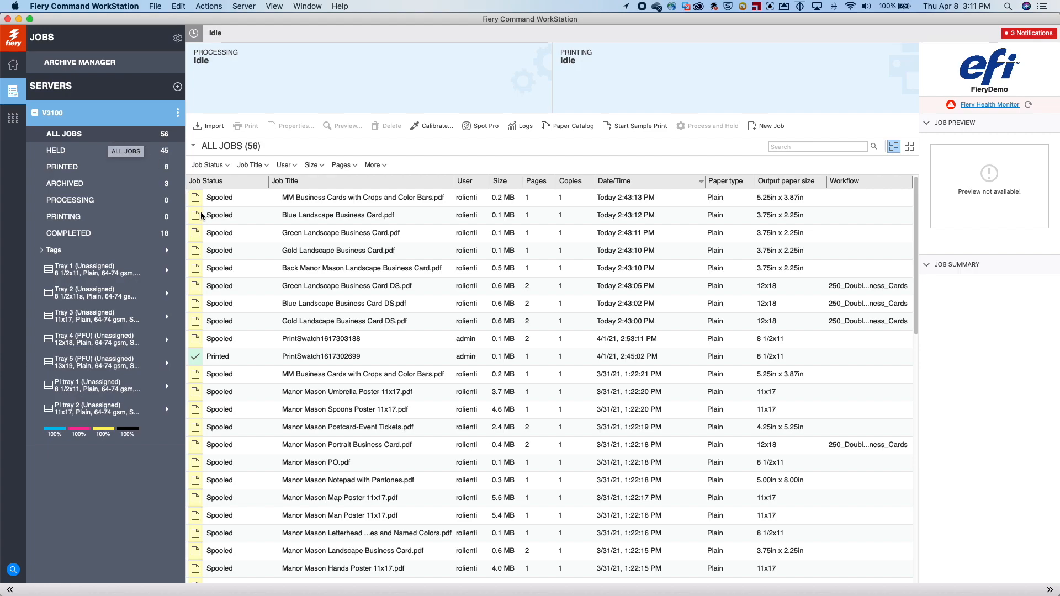
{"action": "scroll", "scroll_direction": "down", "scroll_amount": 3}
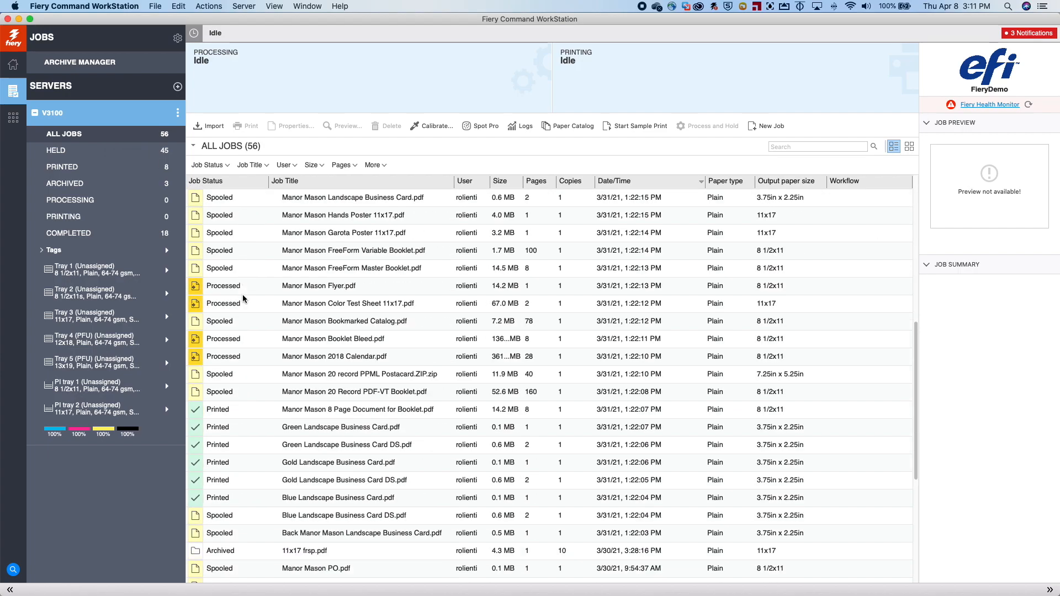
{"action": "scroll", "scroll_direction": "down", "scroll_amount": 3}
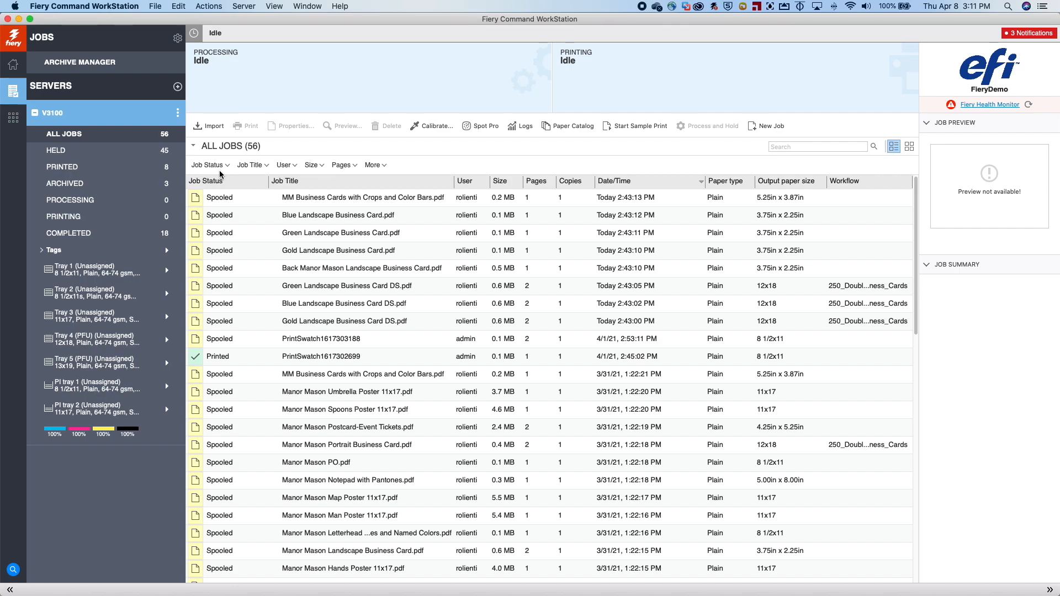
{"action": "mouse_move", "coordinate": [229, 169]}
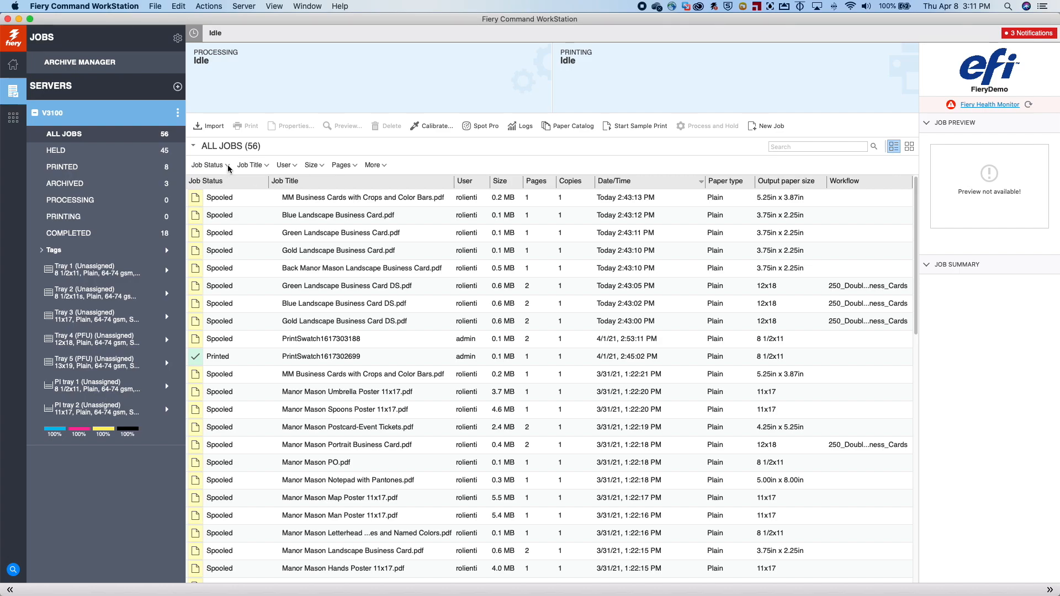
Step: Filter the job list by Job Status to the 7 Processed jobs
{"action": "left_click", "coordinate": [208, 166]}
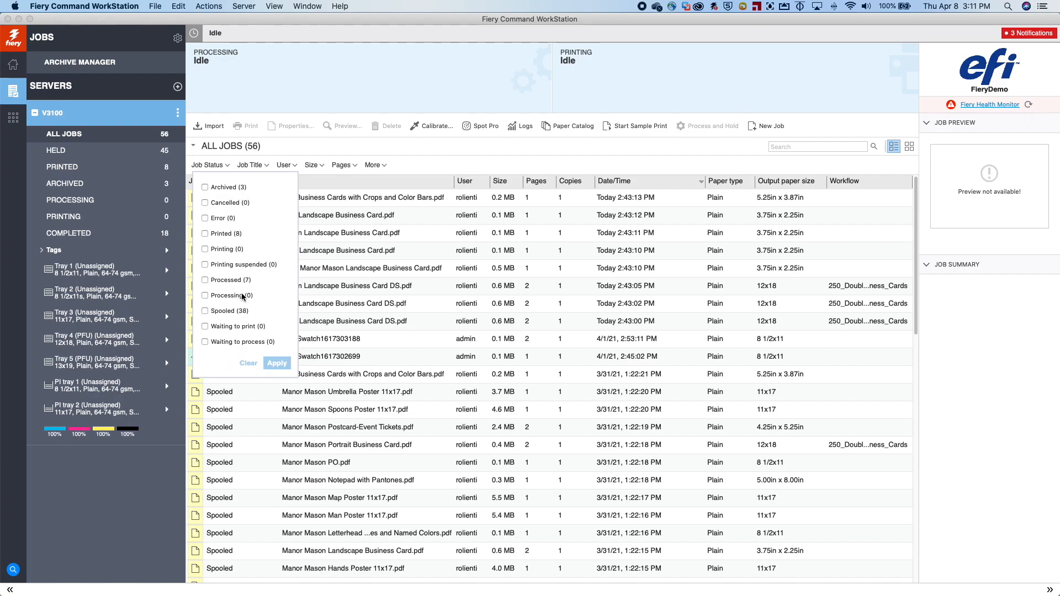
{"action": "left_click", "coordinate": [206, 281]}
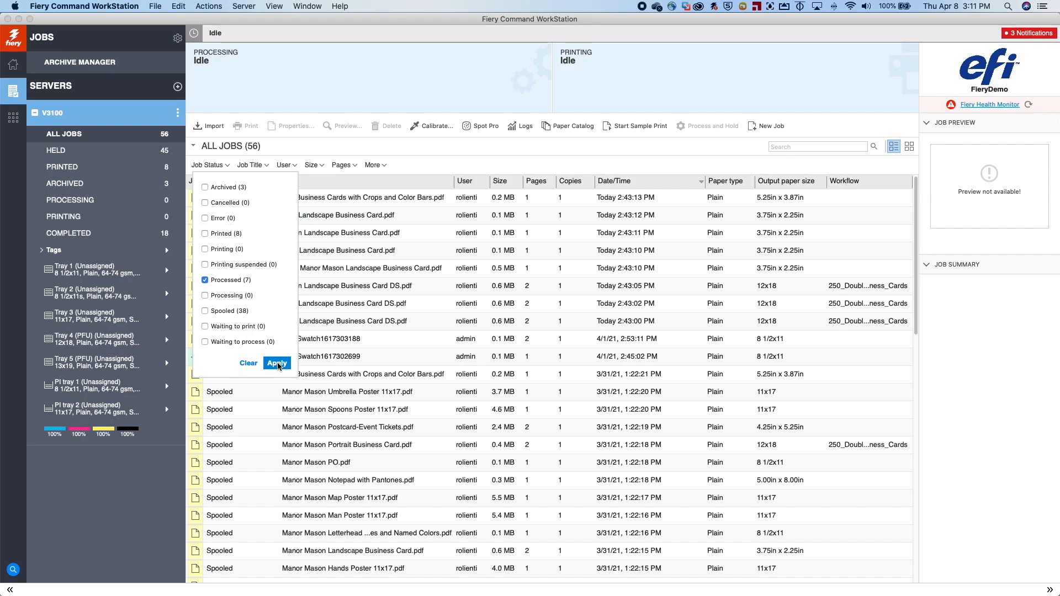
{"action": "left_click", "coordinate": [277, 363]}
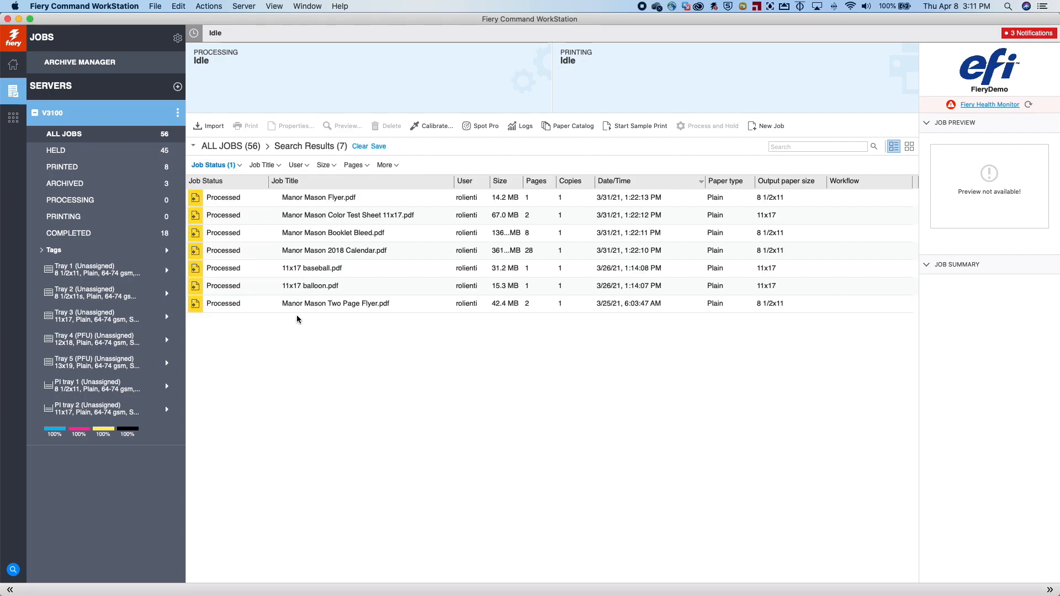
{"action": "mouse_move", "coordinate": [280, 228]}
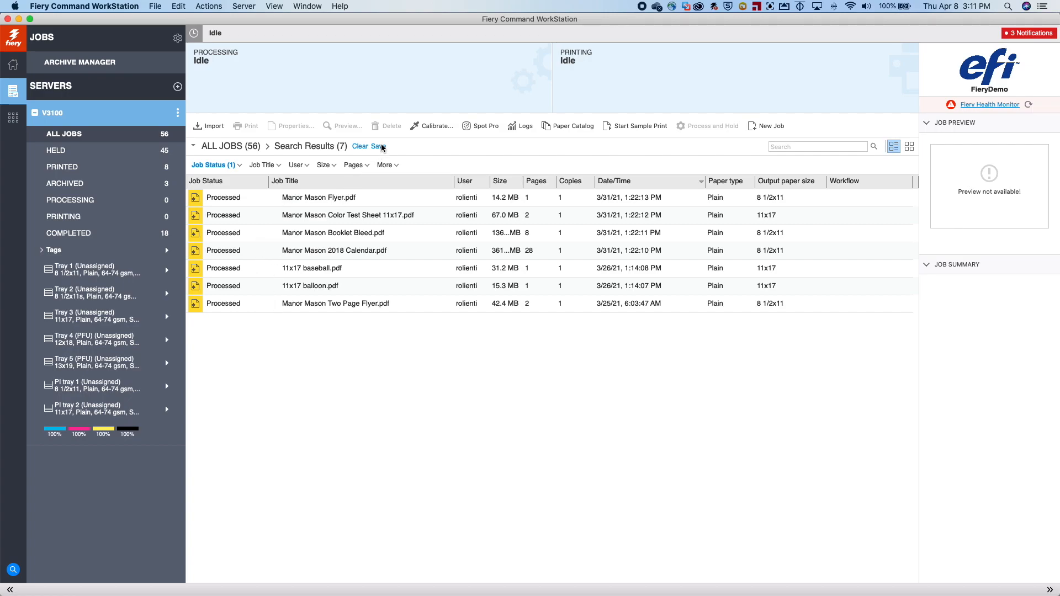
Step: Save the search as a 'Processed Jobs' view with 7 jobs, check it, and return to All Jobs
{"action": "left_click", "coordinate": [379, 146]}
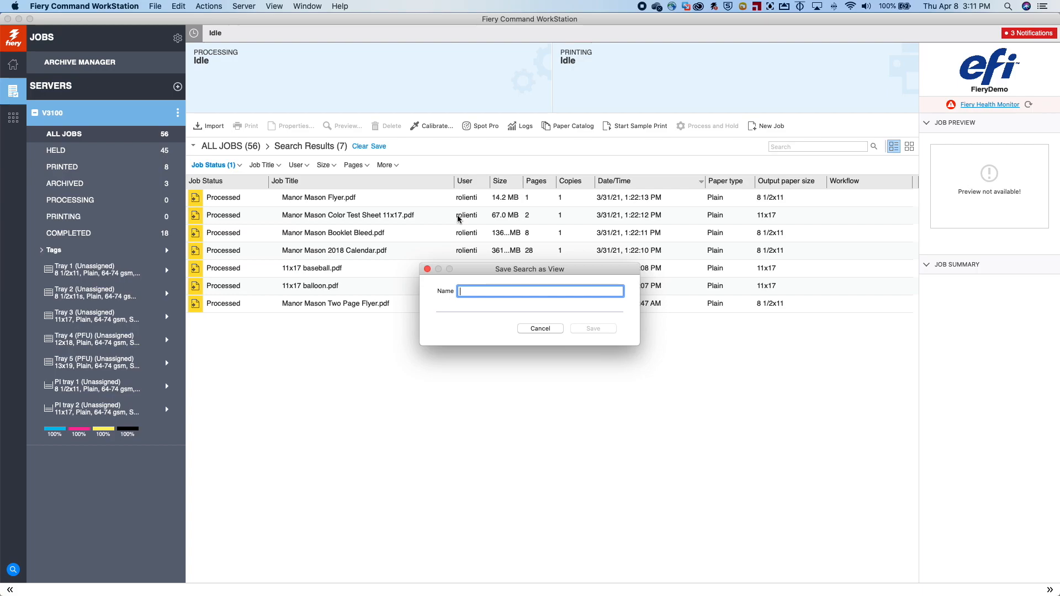
{"action": "type", "text": "Processed Job"}
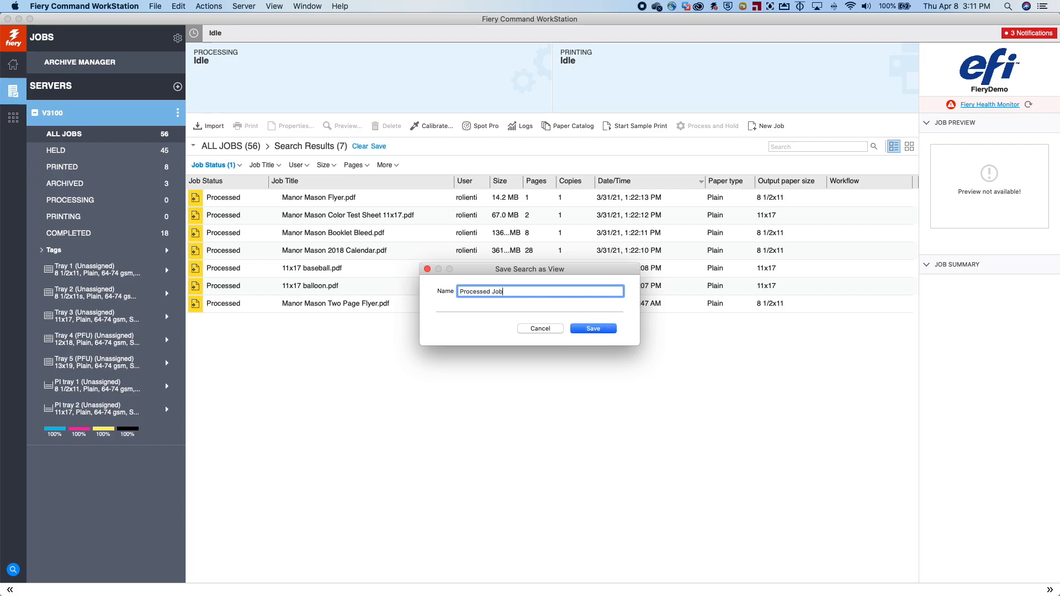
{"action": "left_click", "coordinate": [593, 328]}
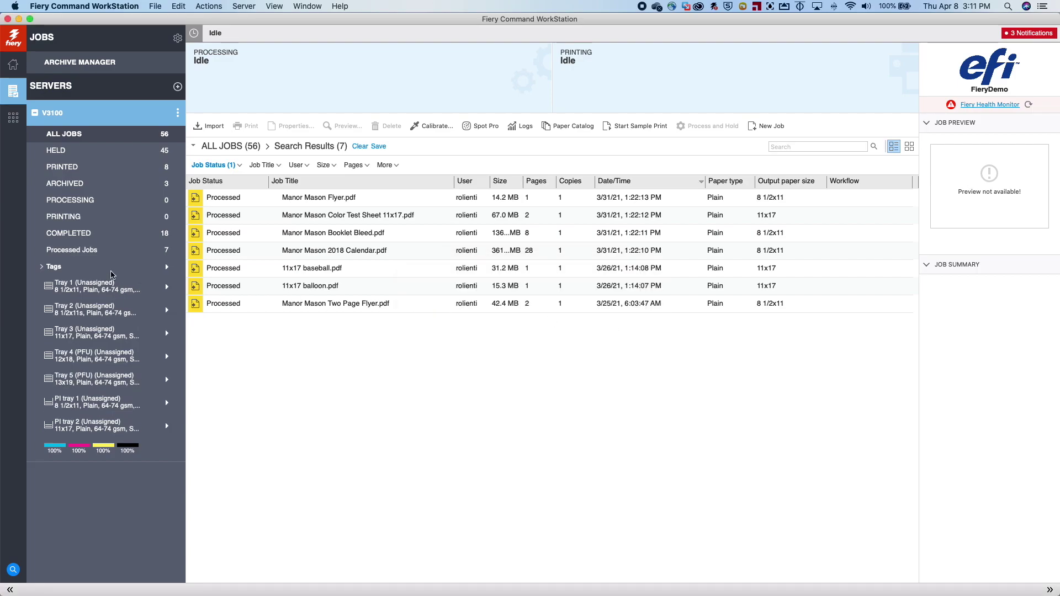
{"action": "left_click", "coordinate": [72, 249]}
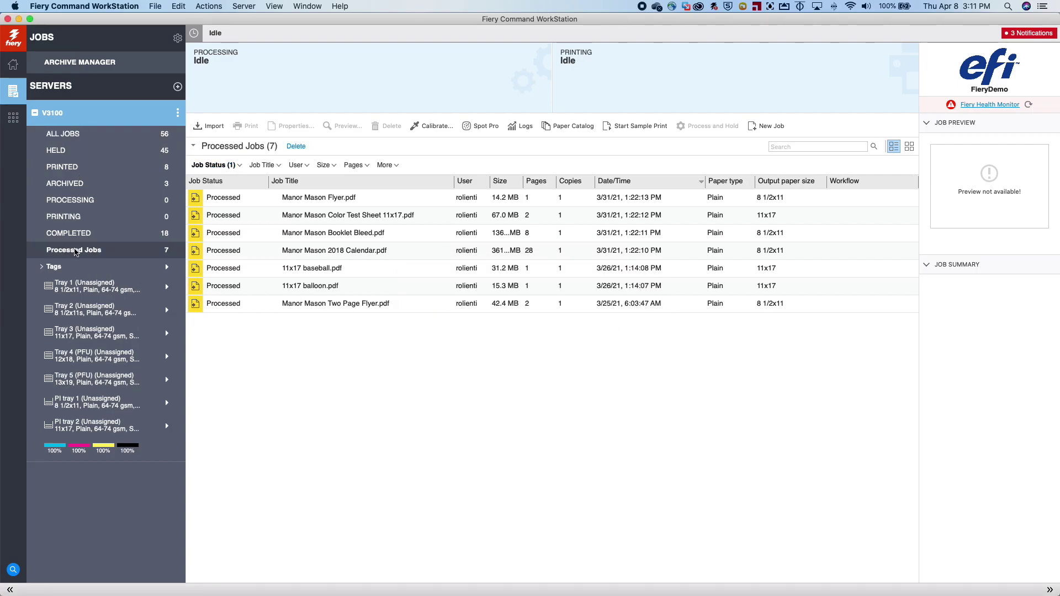
{"action": "mouse_move", "coordinate": [77, 250]}
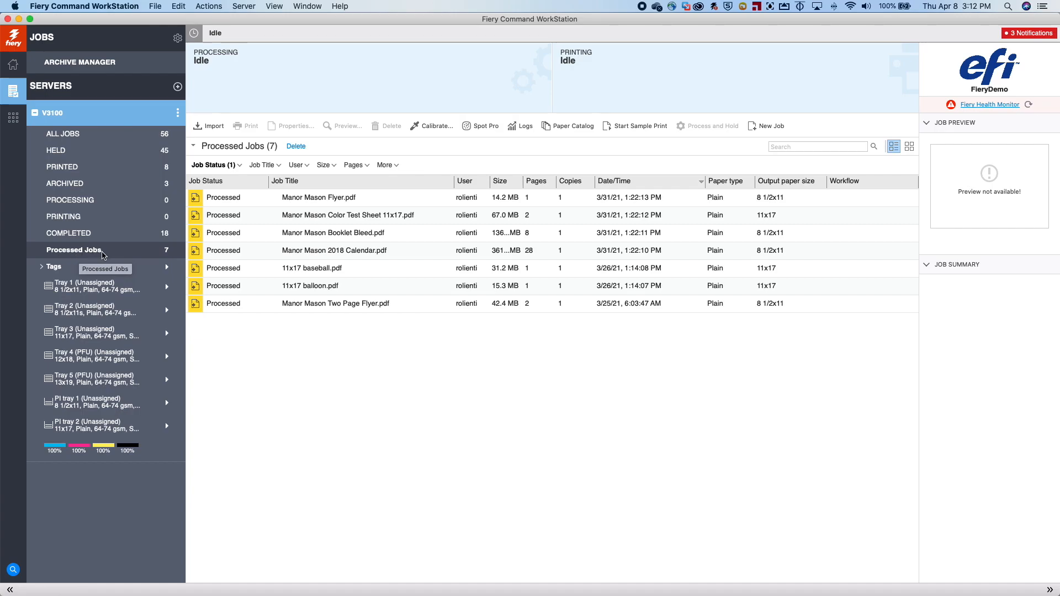
{"action": "left_click", "coordinate": [63, 134]}
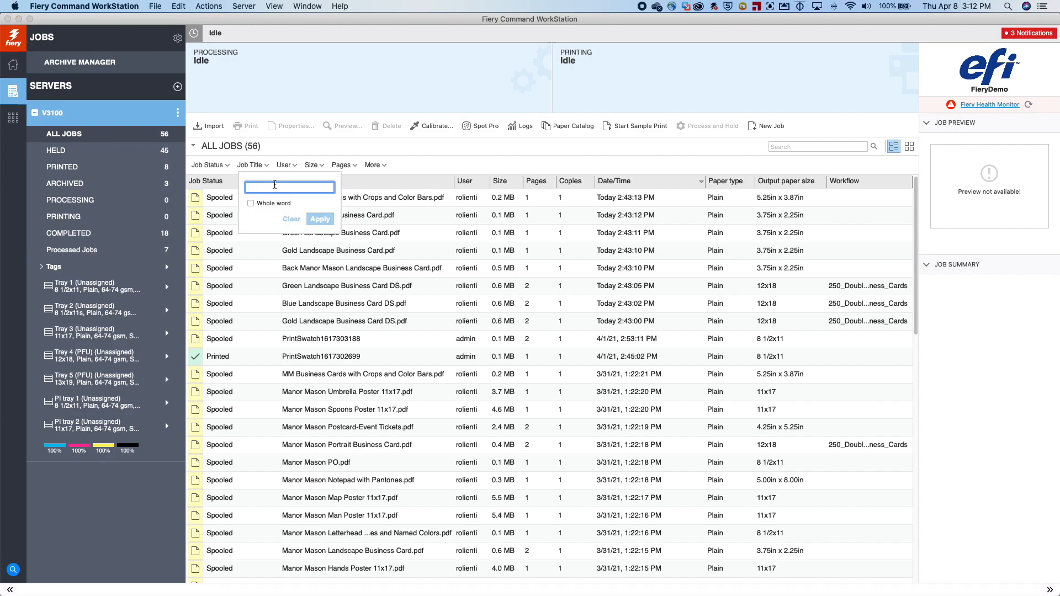
Step: Filter job titles containing 'Manor Mason' and status Processed, leaving 5 jobs
{"action": "type", "text": "Manor Mason"}
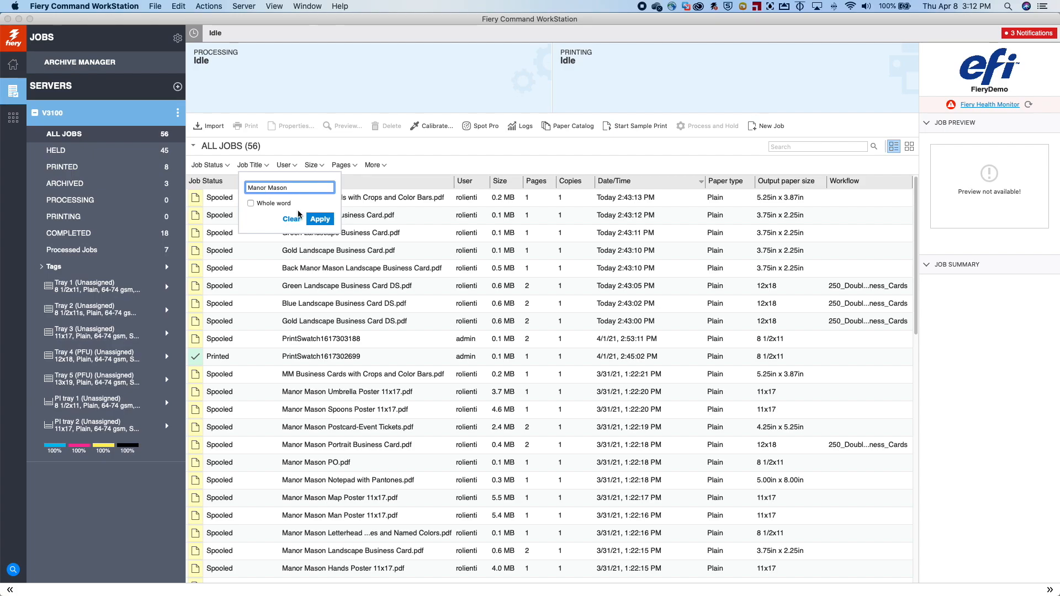
{"action": "left_click", "coordinate": [319, 218]}
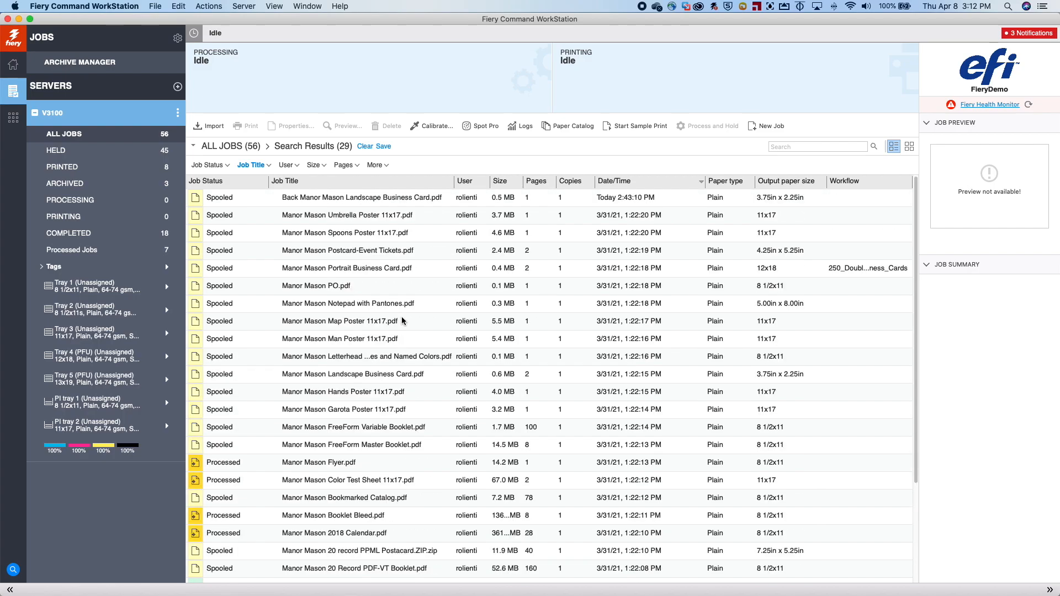
{"action": "mouse_move", "coordinate": [380, 296]}
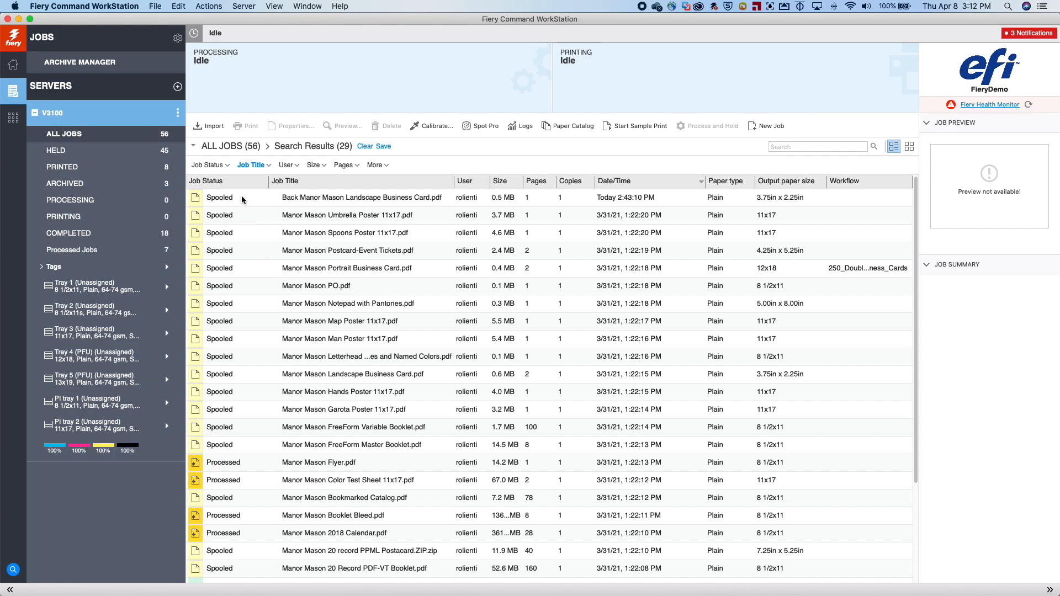
{"action": "left_click", "coordinate": [207, 165]}
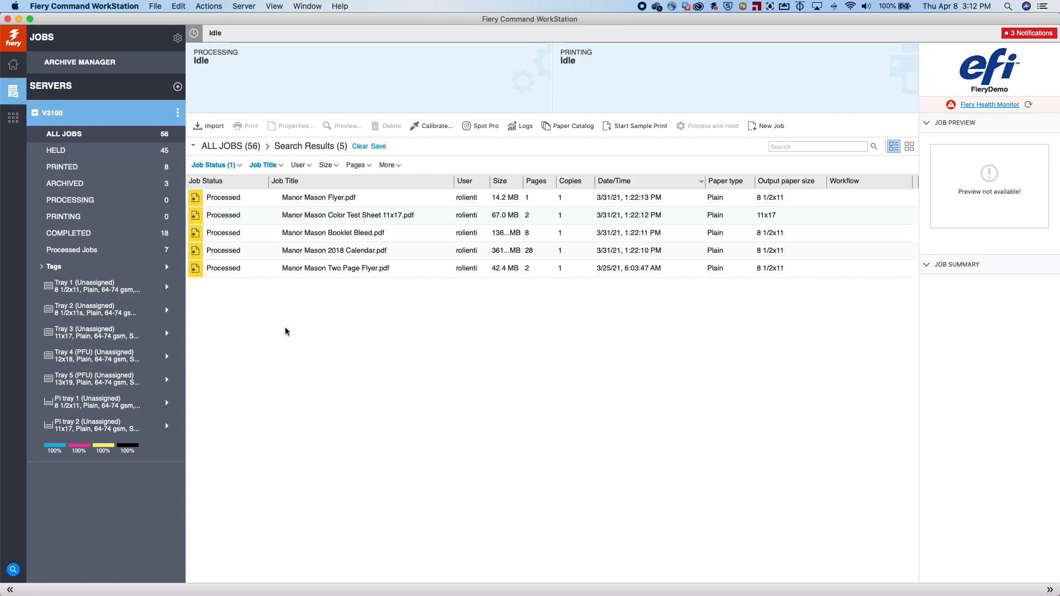
{"action": "mouse_move", "coordinate": [300, 243]}
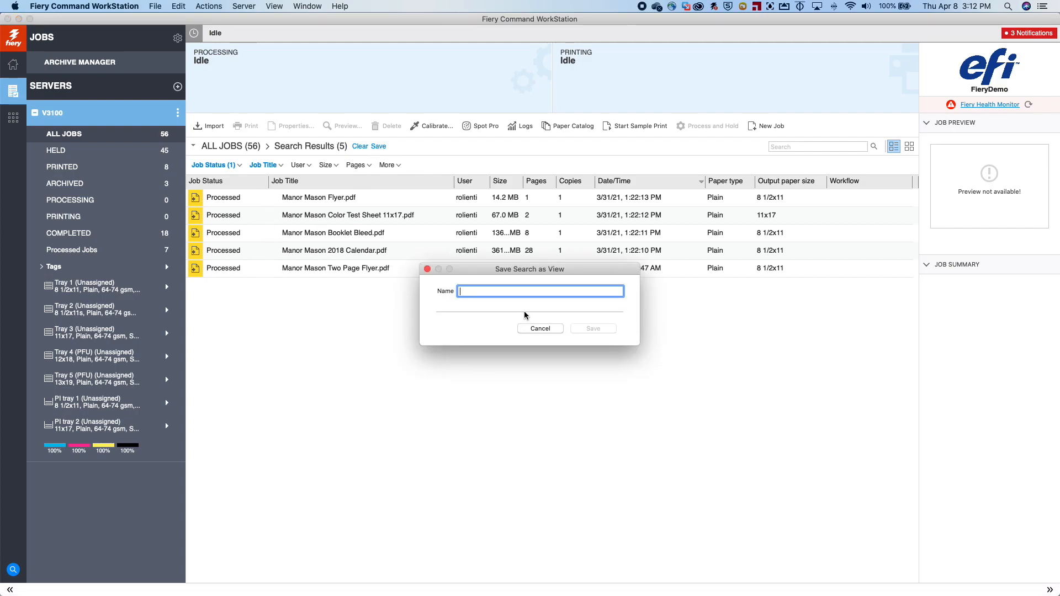
Step: Save the search as a 'Manor Mason Processed Jobs' view and view it in the sidebar
{"action": "type", "text": "Manor Mason Processed Jo"}
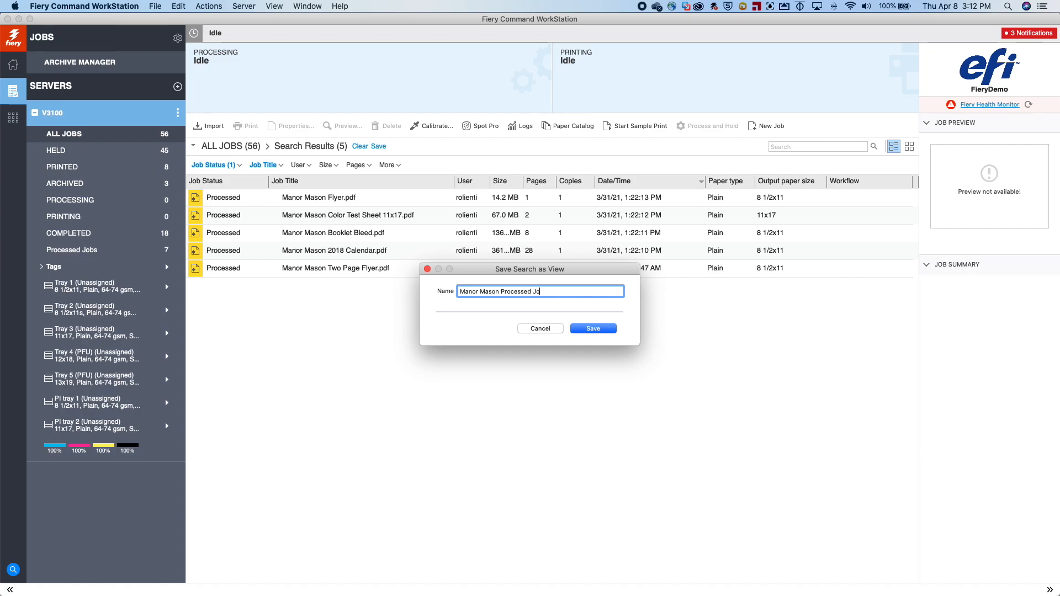
{"action": "left_click", "coordinate": [593, 329]}
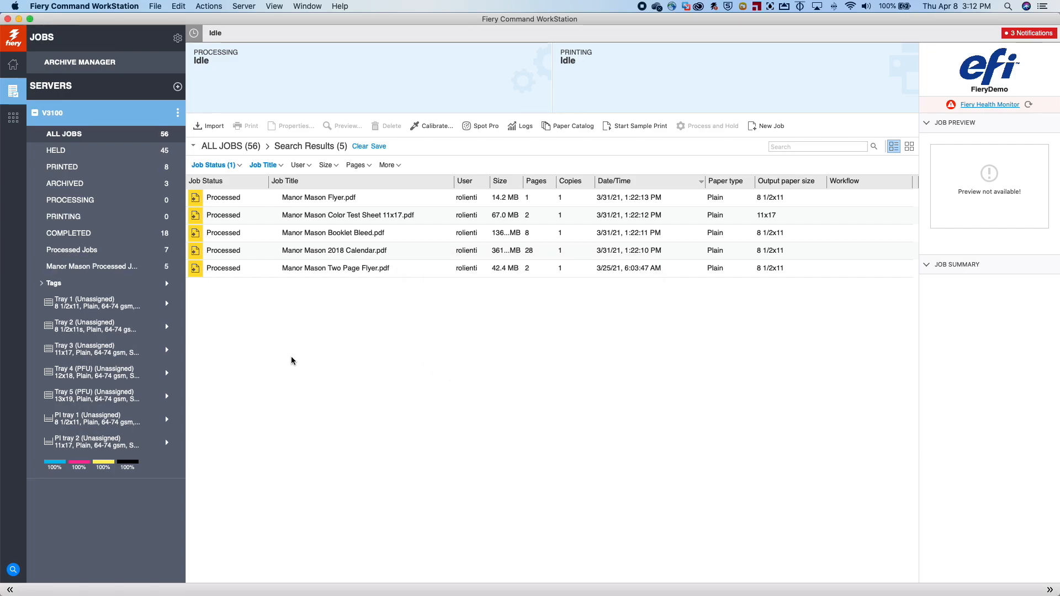
{"action": "left_click", "coordinate": [91, 266]}
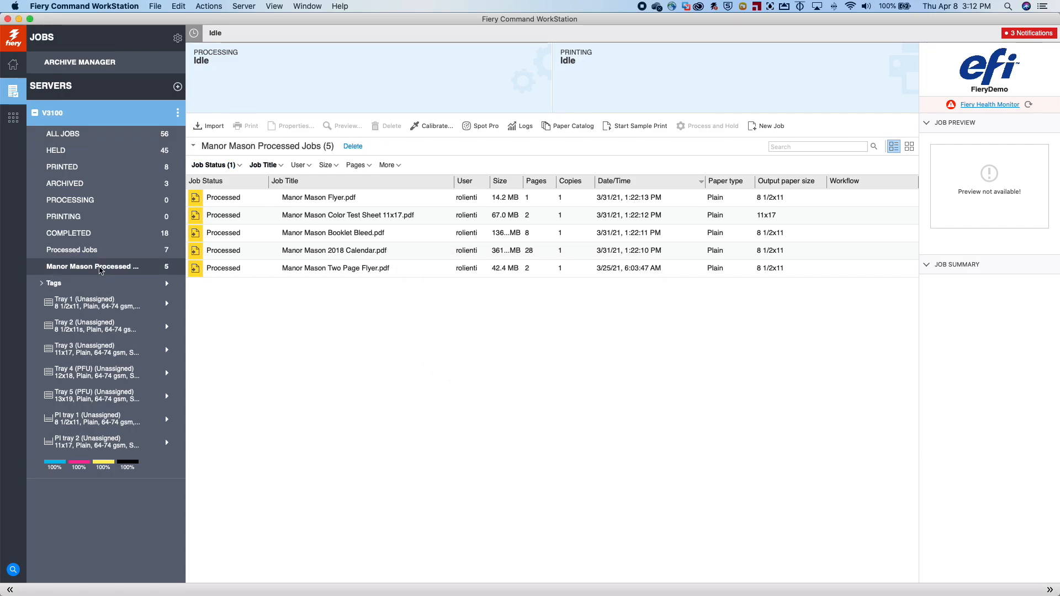
Step: Delete the 'Manor Mason Processed Jobs' view, keeping only Processed Jobs as a custom view
{"action": "left_click", "coordinate": [70, 249]}
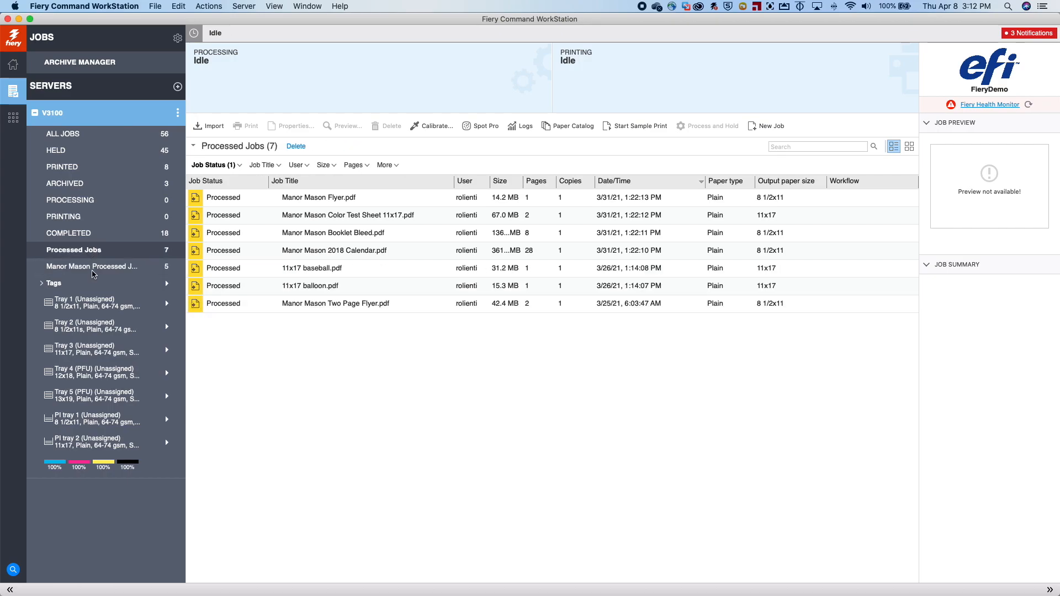
{"action": "left_click", "coordinate": [296, 145]}
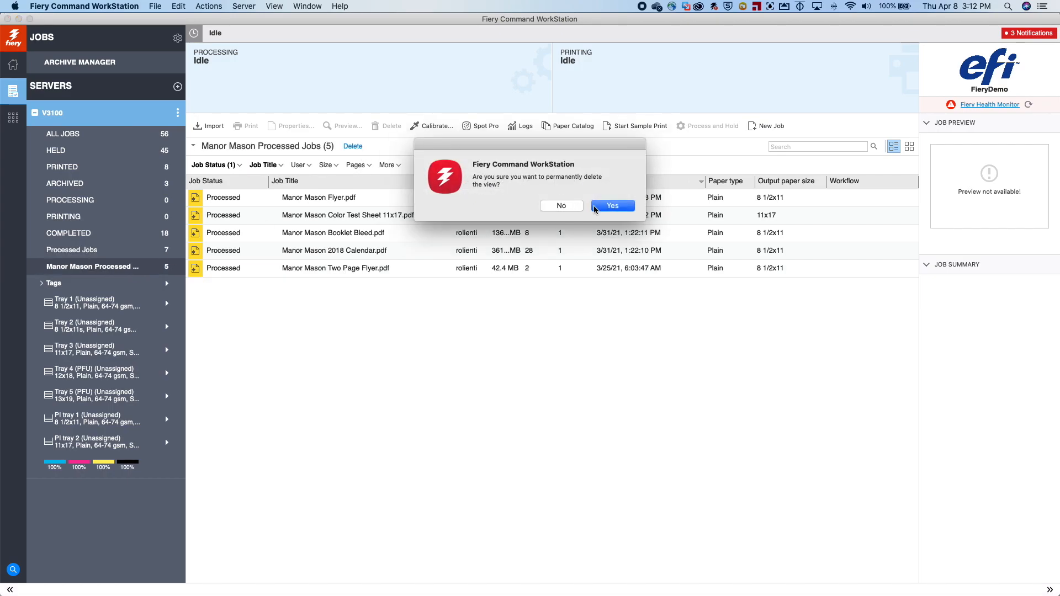
{"action": "left_click", "coordinate": [611, 206]}
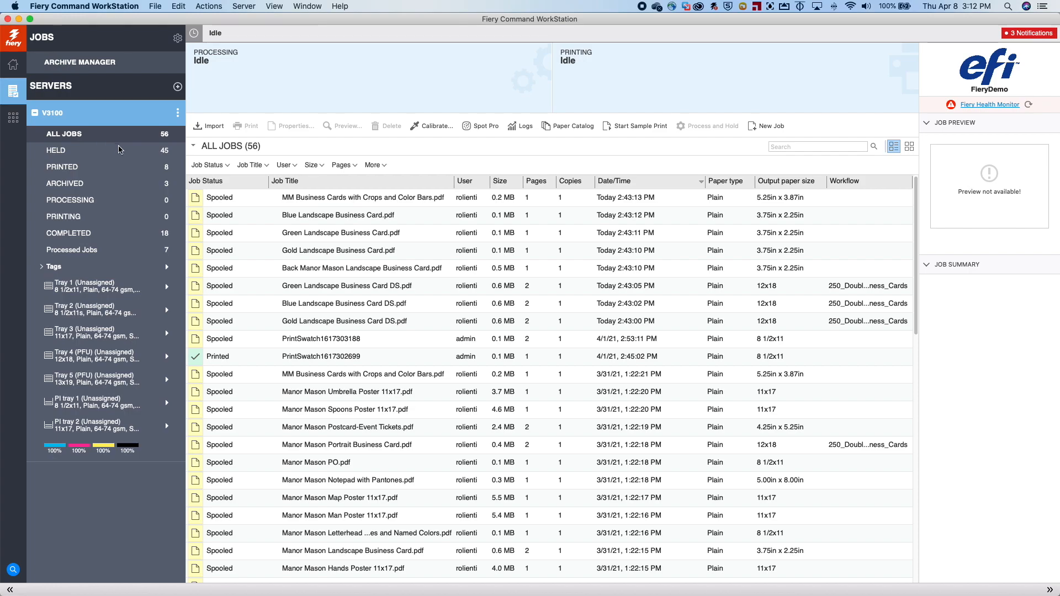
{"action": "mouse_move", "coordinate": [203, 215]}
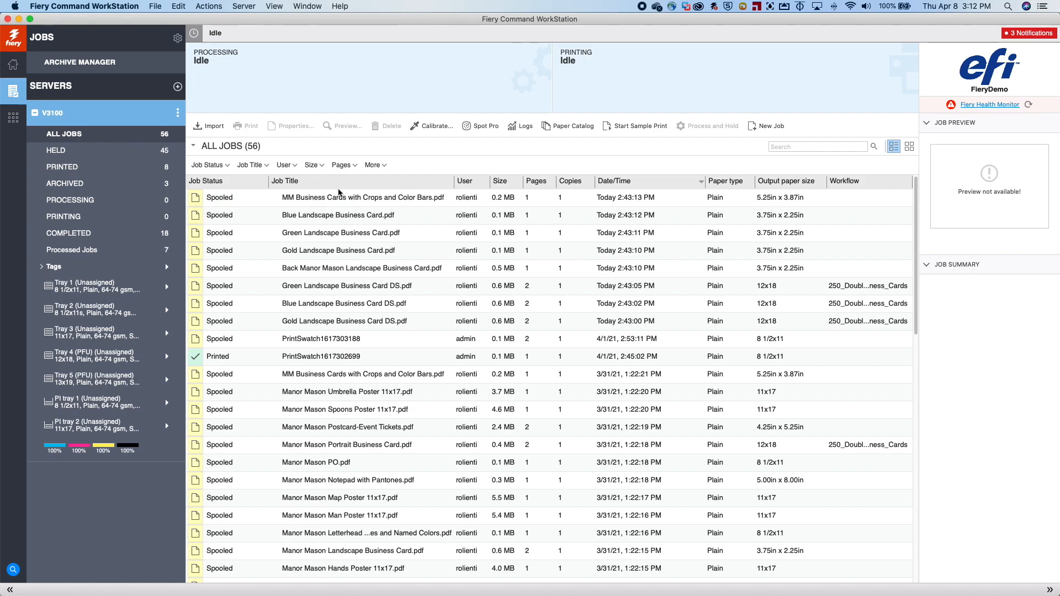
Step: Add Workflow to the set of search filters via More and save it
{"action": "left_click", "coordinate": [372, 165]}
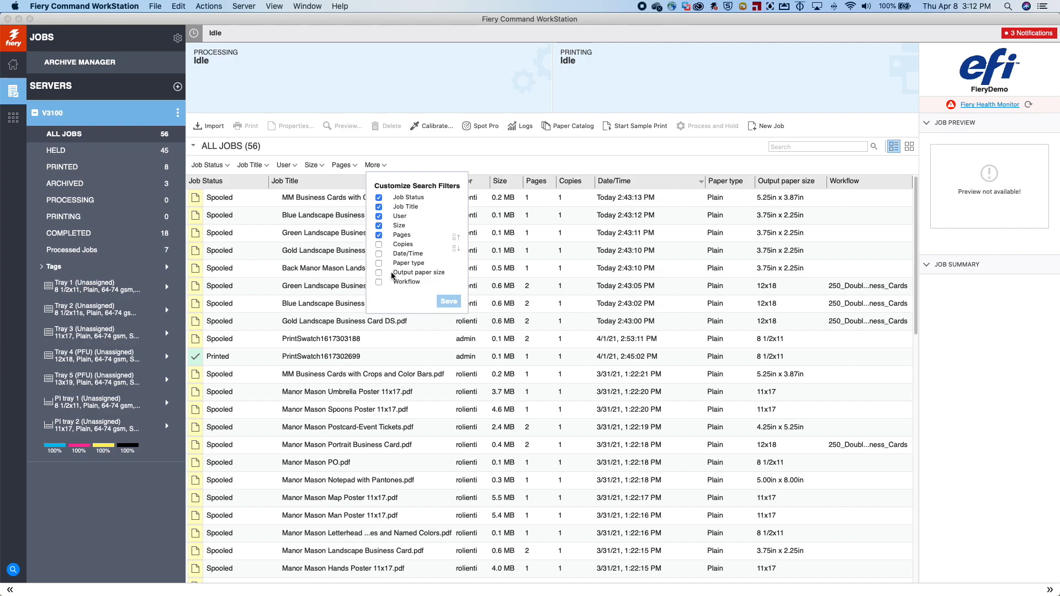
{"action": "left_click", "coordinate": [377, 281]}
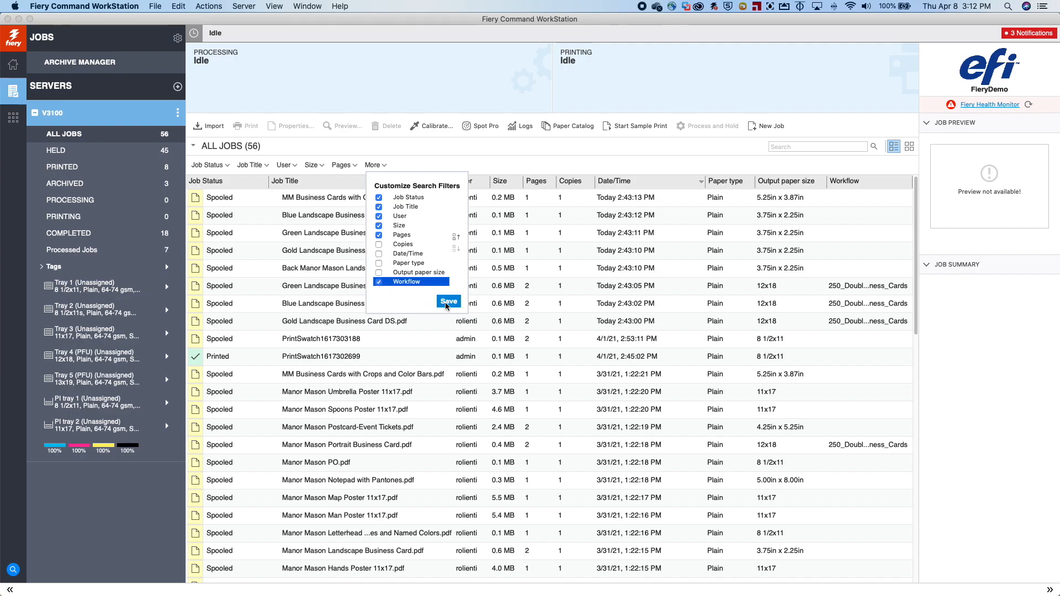
{"action": "left_click", "coordinate": [448, 300]}
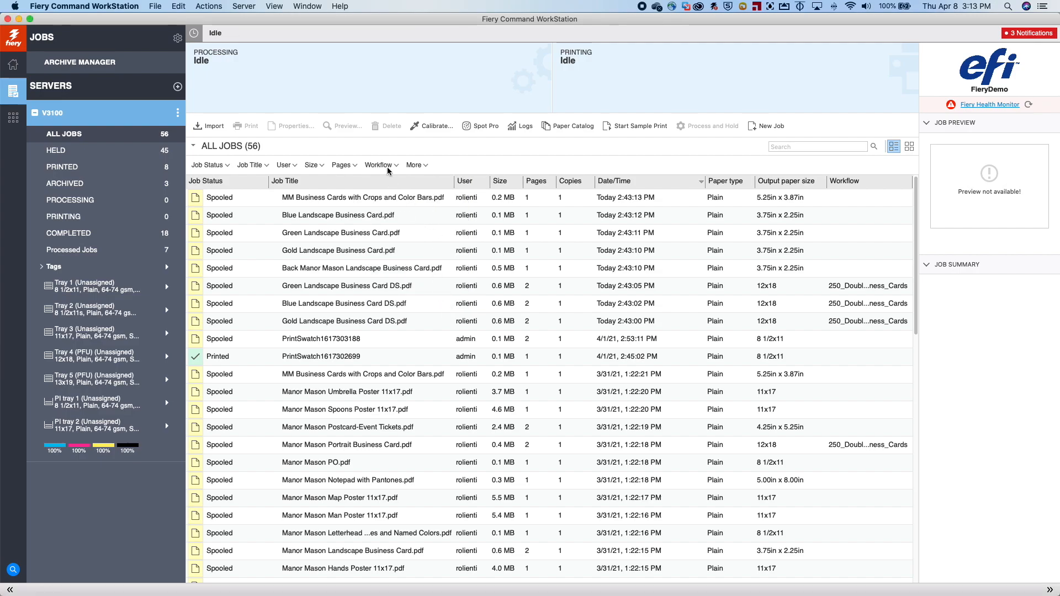
Step: Filter by both 250 business-card workflows (double- and single-sided), leaving 6 jobs
{"action": "left_click", "coordinate": [378, 164]}
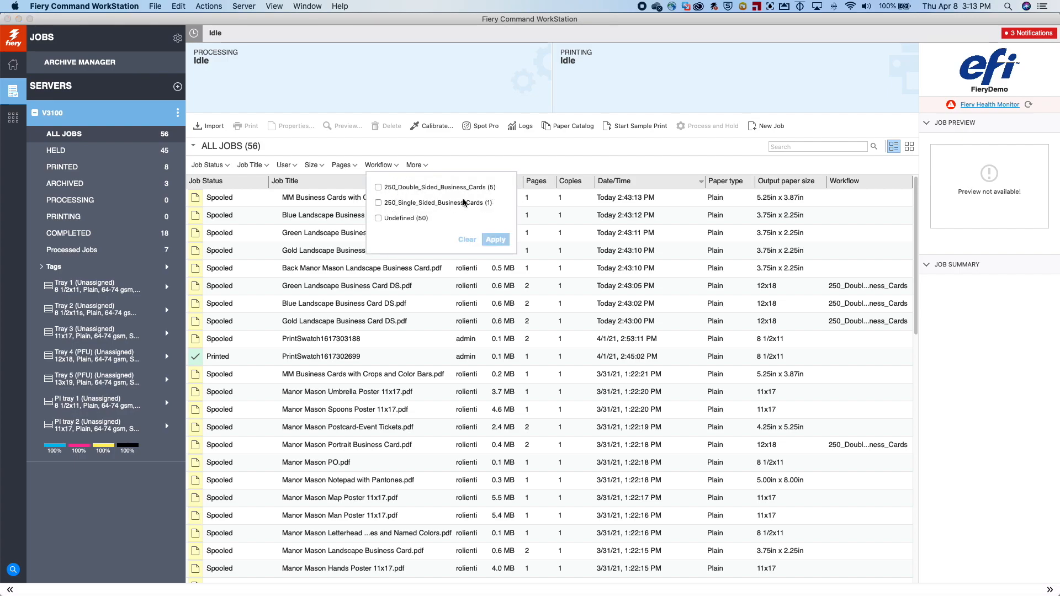
{"action": "mouse_move", "coordinate": [402, 199]}
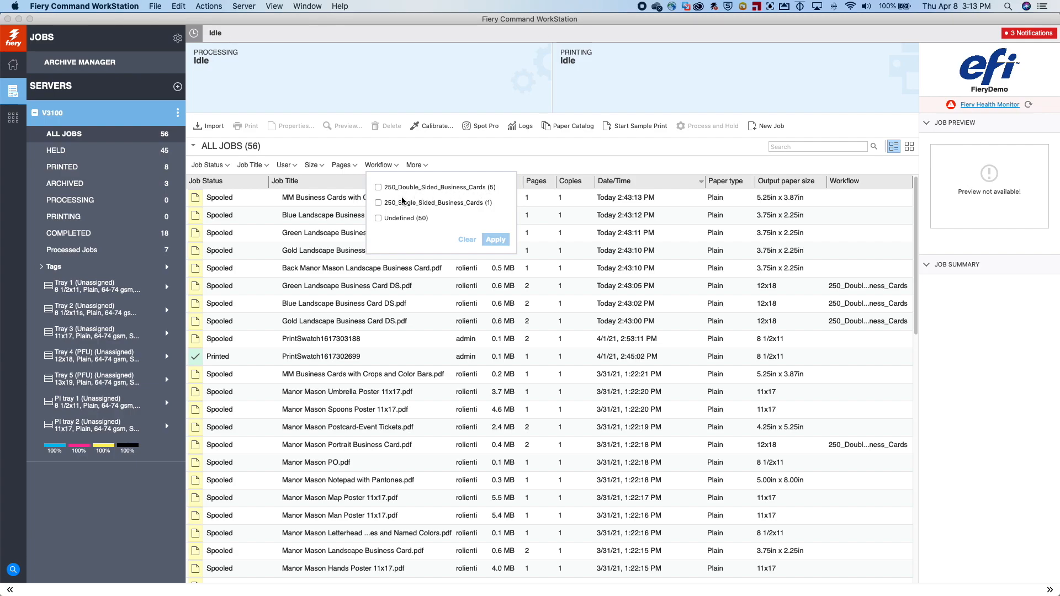
{"action": "left_click", "coordinate": [378, 203]}
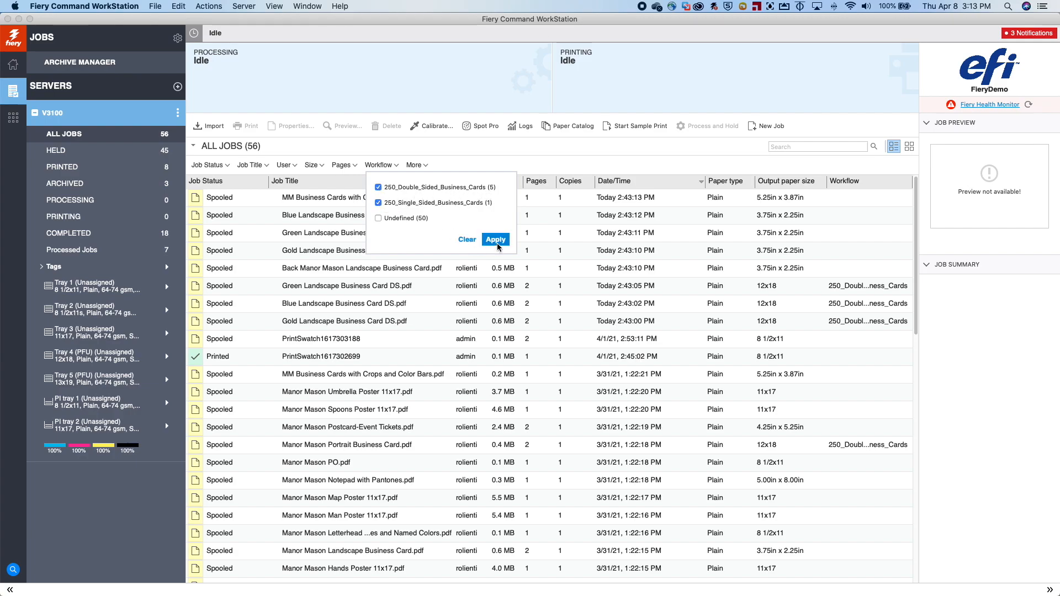
{"action": "left_click", "coordinate": [496, 240]}
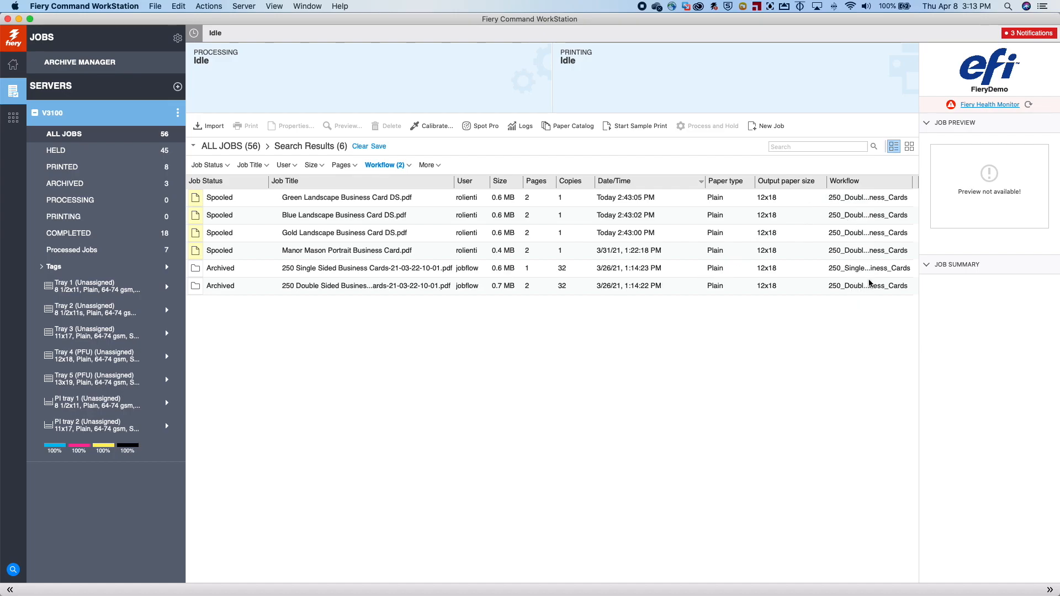
{"action": "mouse_move", "coordinate": [320, 285]}
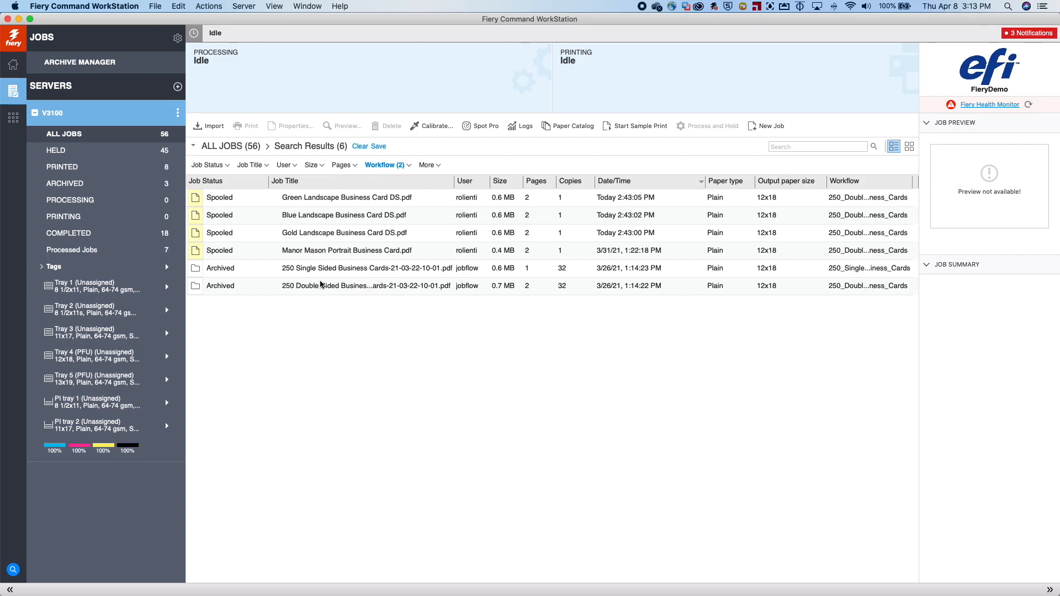
{"action": "mouse_move", "coordinate": [219, 268]}
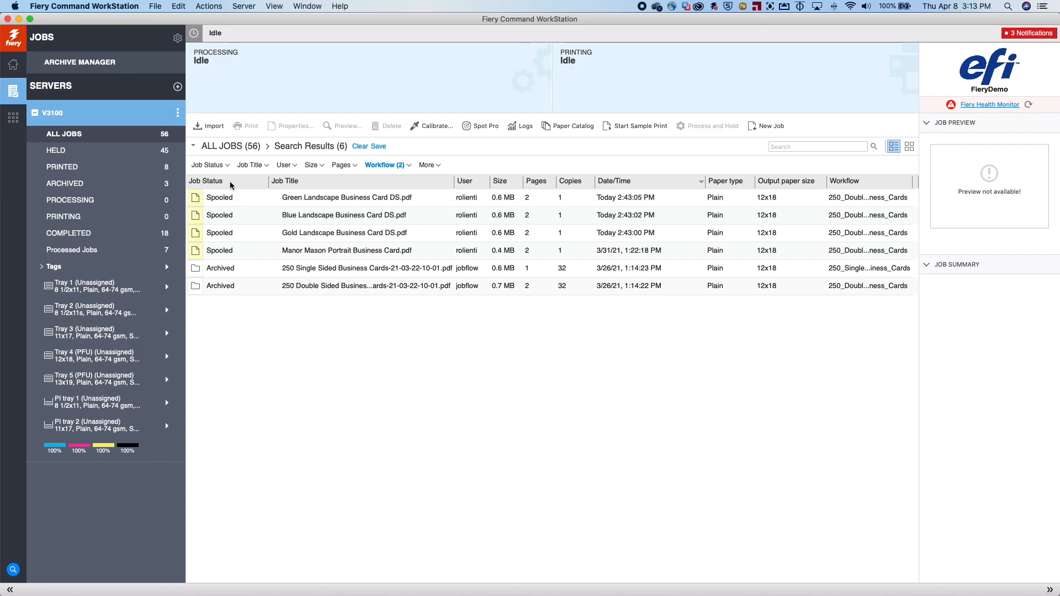
Step: Add a Spooled job-status filter on the business-card results, leaving 4 jobs
{"action": "left_click", "coordinate": [209, 164]}
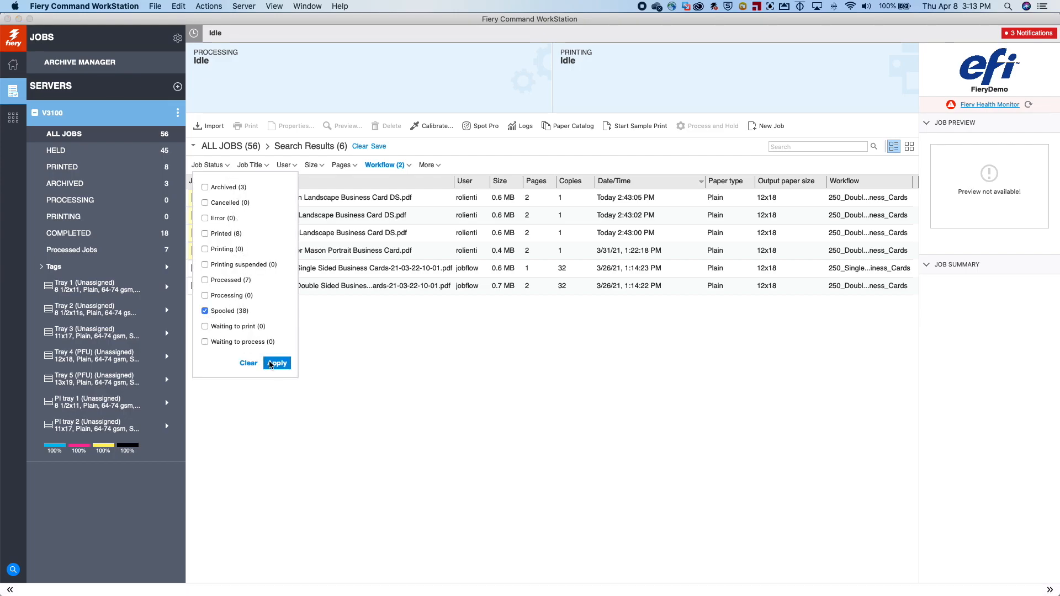
{"action": "left_click", "coordinate": [276, 364]}
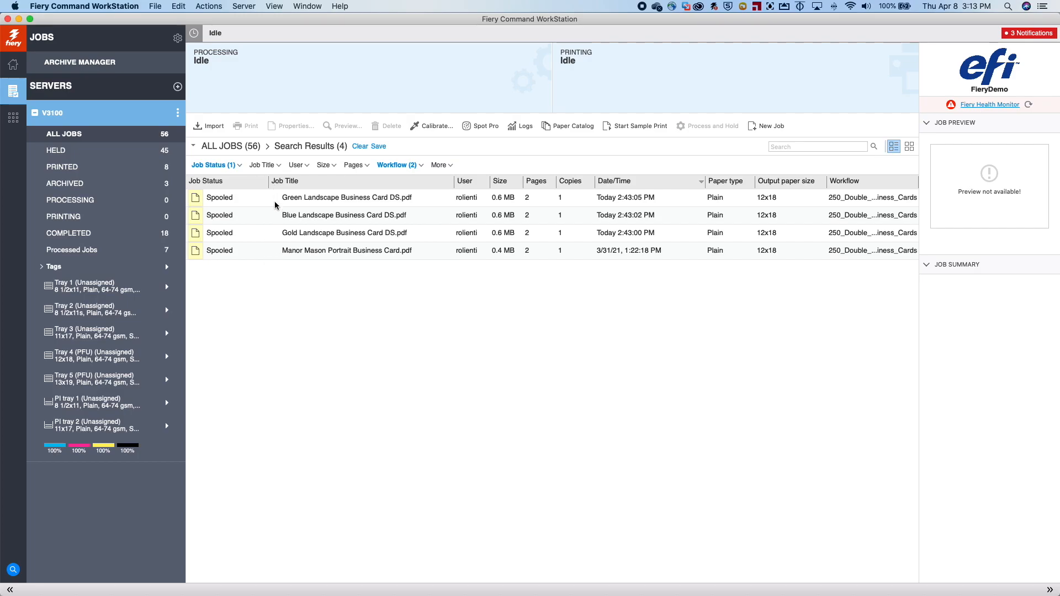
{"action": "mouse_move", "coordinate": [267, 254]}
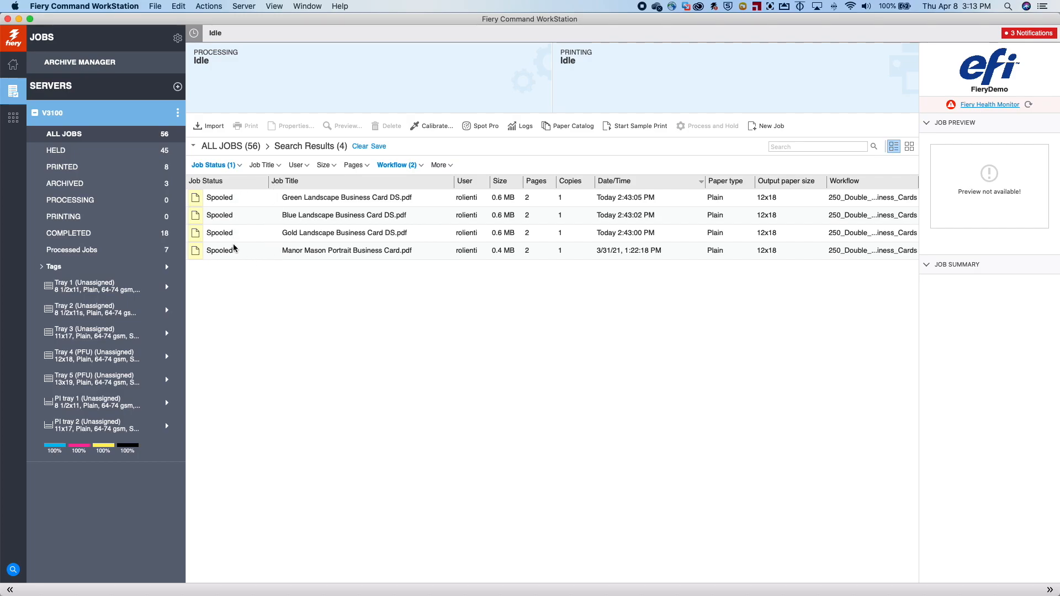
Step: Save the spooled business-card search as a 'Business Cards' view holding 4 jobs
{"action": "left_click", "coordinate": [378, 146]}
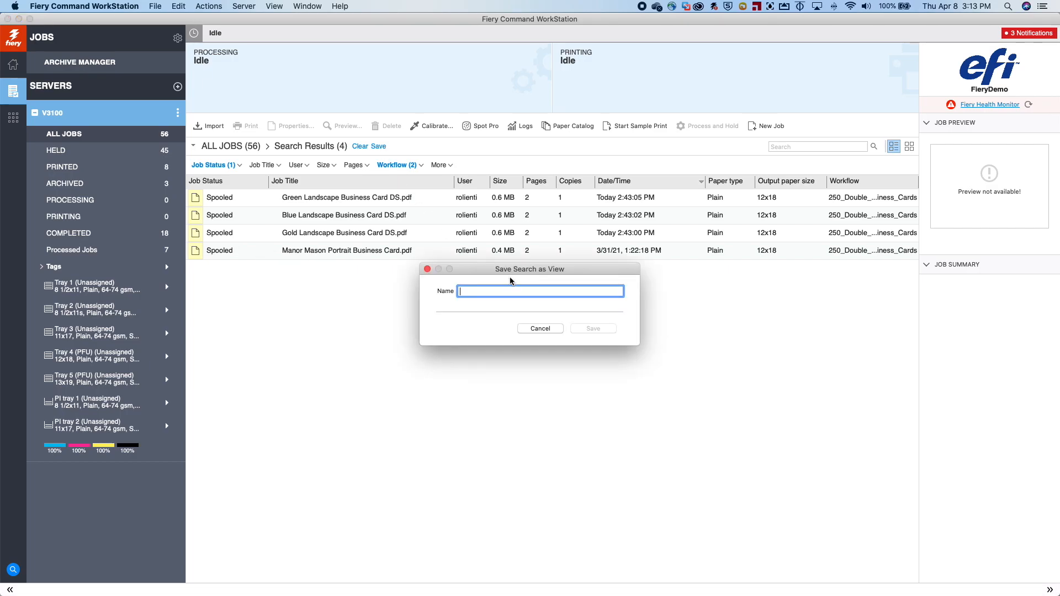
{"action": "type", "text": "Busines"}
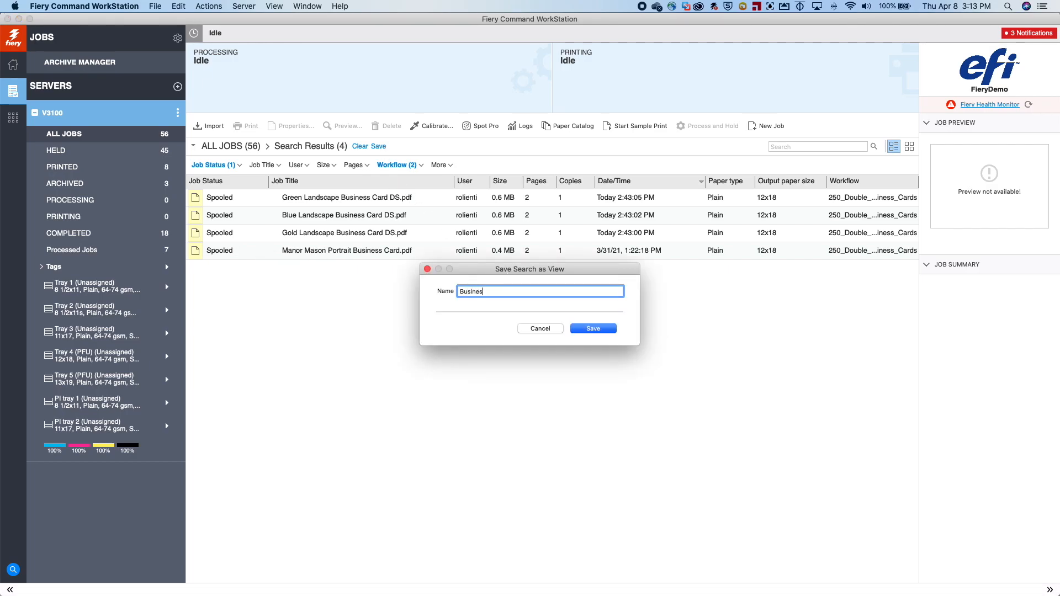
{"action": "type", "text": "s Cards"}
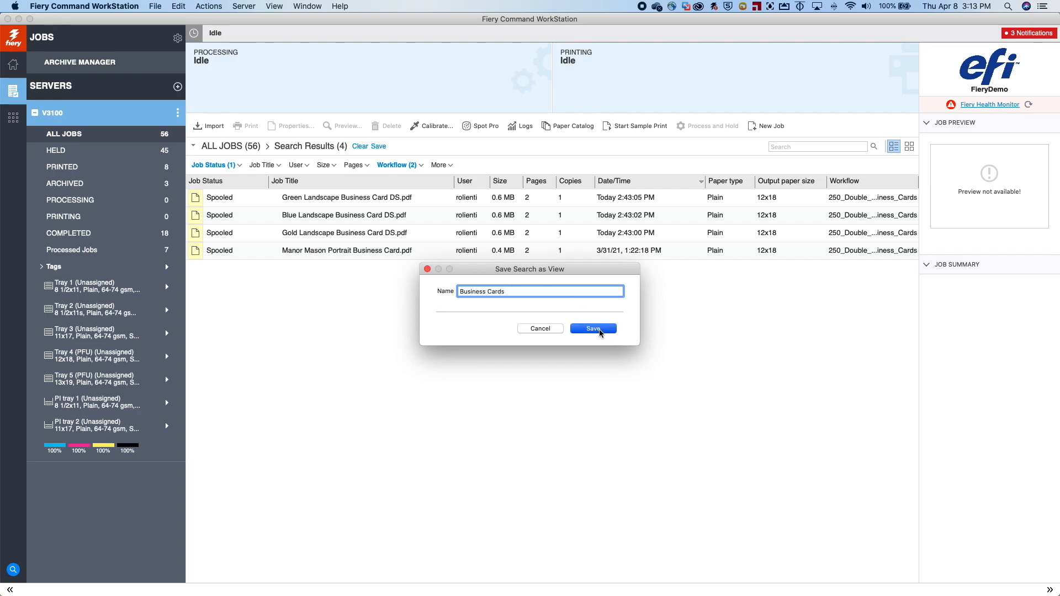
{"action": "left_click", "coordinate": [593, 329]}
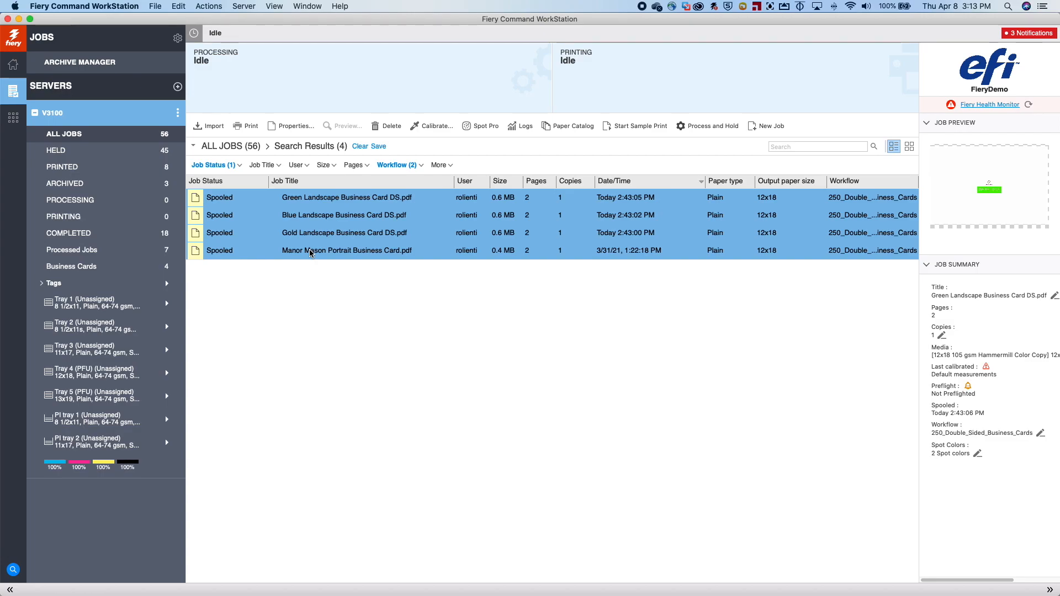
{"action": "mouse_move", "coordinate": [545, 235]}
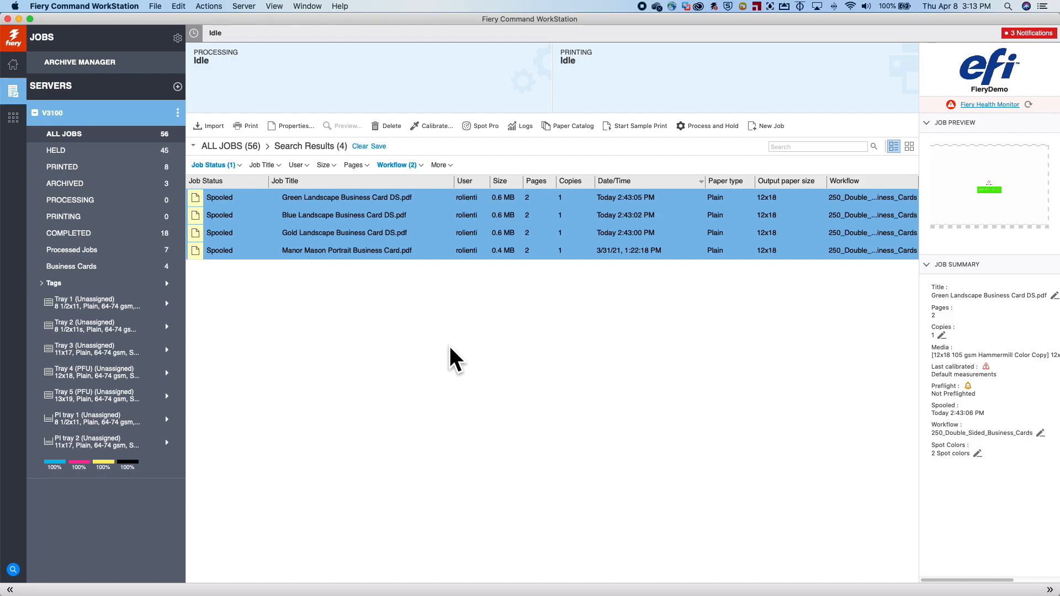
{"action": "mouse_move", "coordinate": [441, 327]}
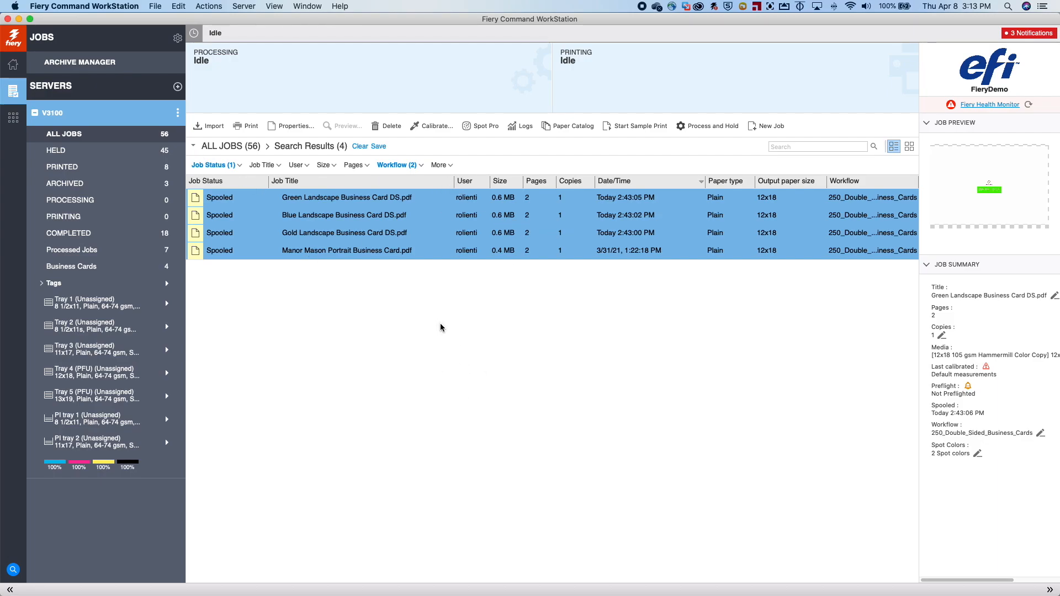